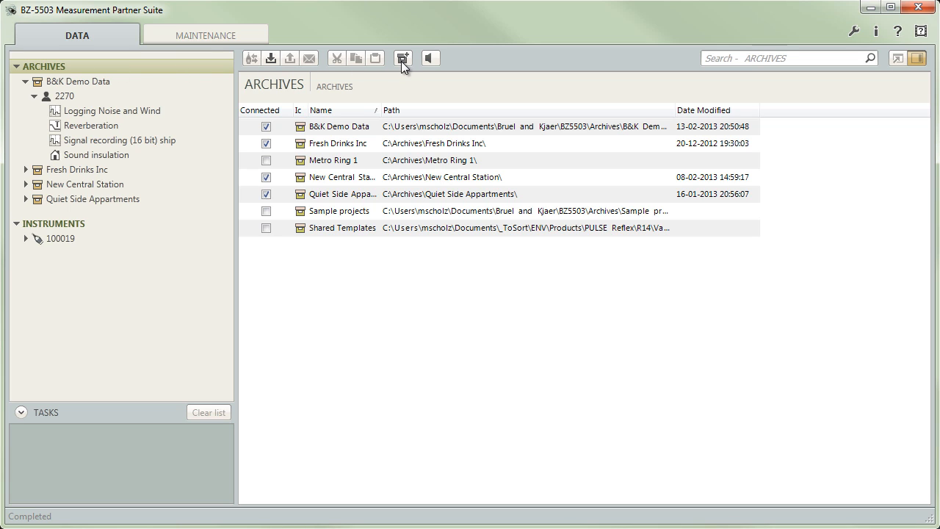
Cancel the new-archive dialog, select the Fresh Drinks Inc archive, then show the INSTRUMENTS overview.
{"action": "left_click", "coordinate": [402, 58]}
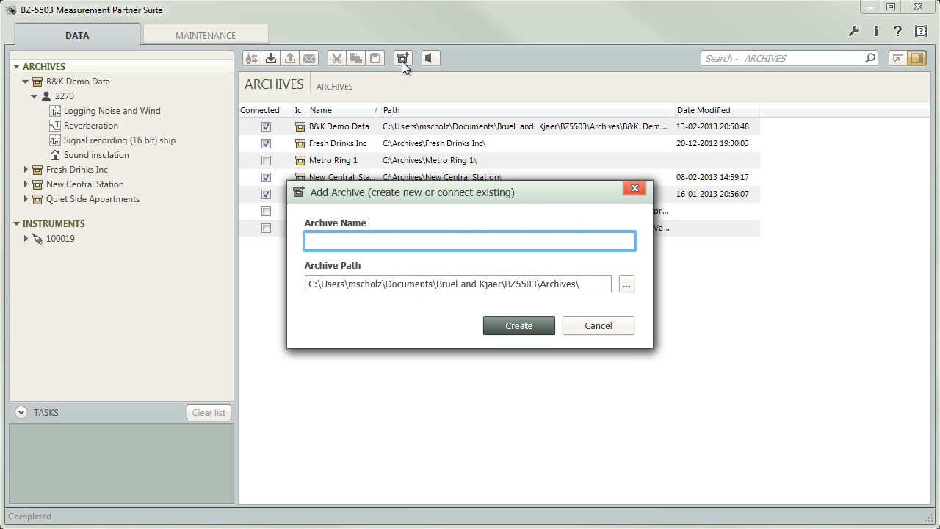
{"action": "left_click", "coordinate": [598, 325]}
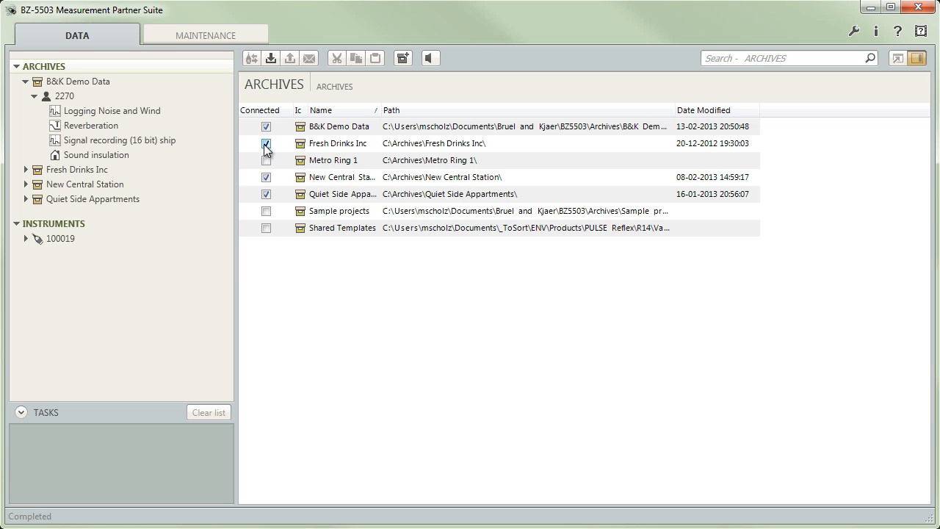
{"action": "left_click", "coordinate": [334, 144]}
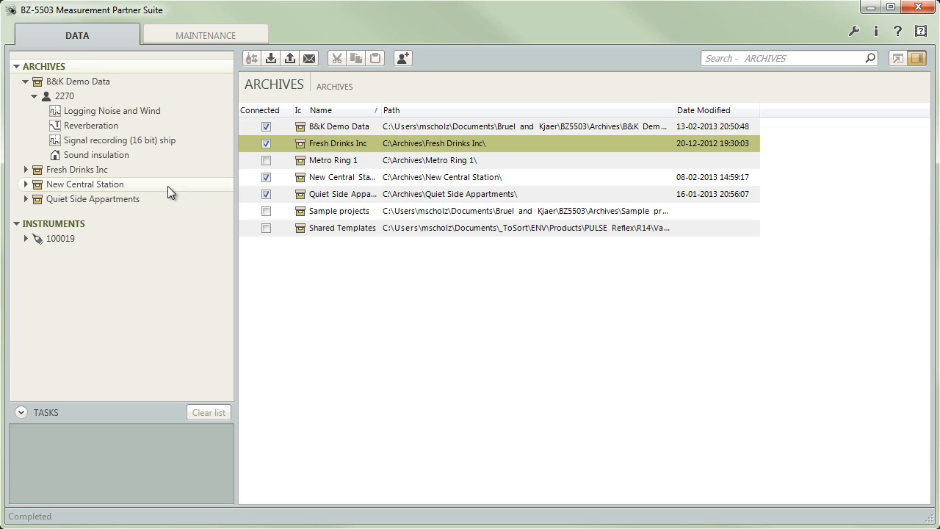
{"action": "left_click", "coordinate": [53, 223]}
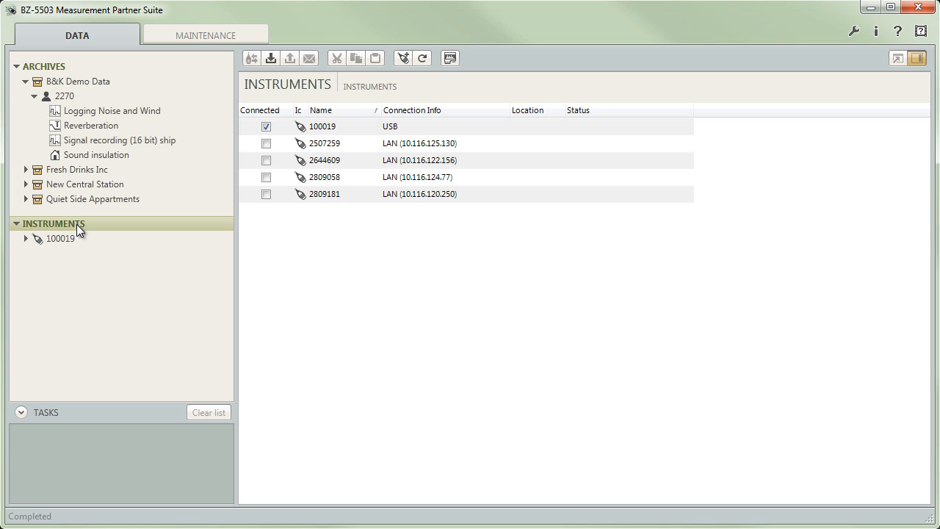
{"action": "mouse_move", "coordinate": [393, 73]}
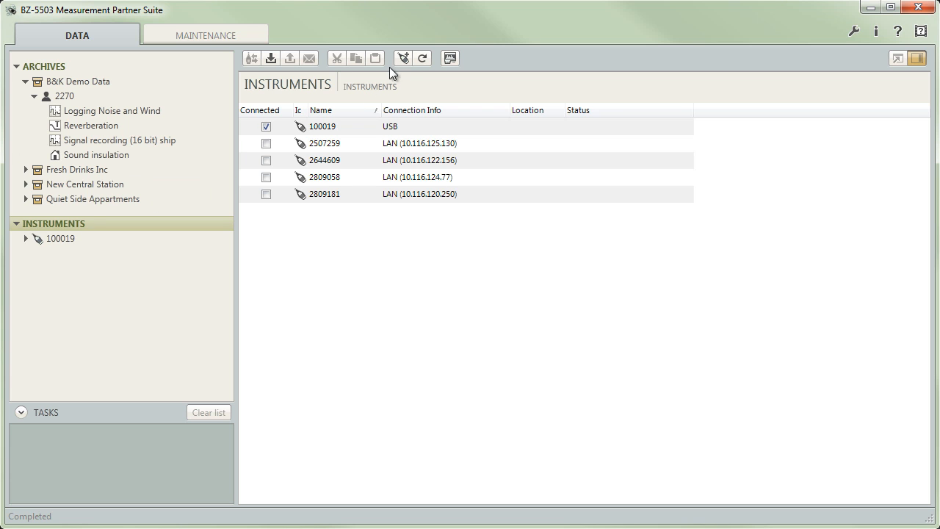
Review Options > IP Addresses, abandoning the Add… entry and cancelling without changes.
{"action": "left_click", "coordinate": [872, 32]}
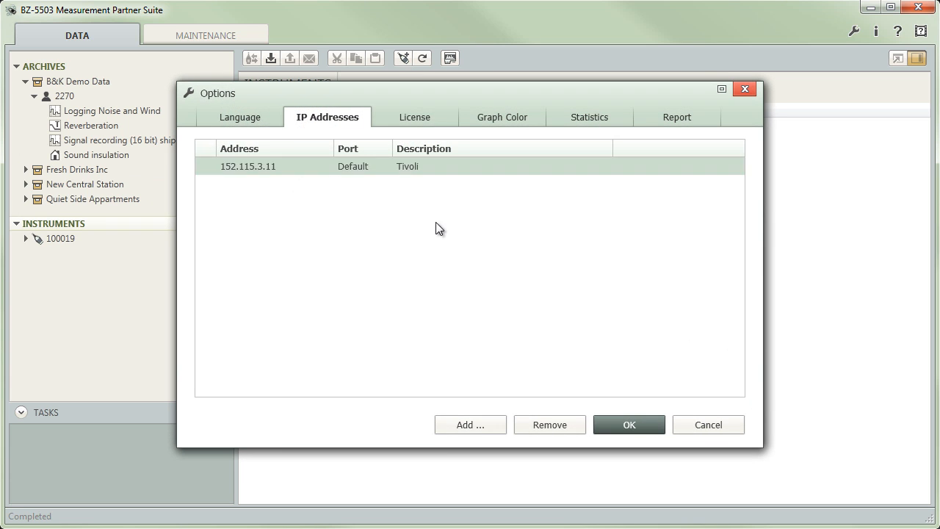
{"action": "left_click", "coordinate": [470, 424]}
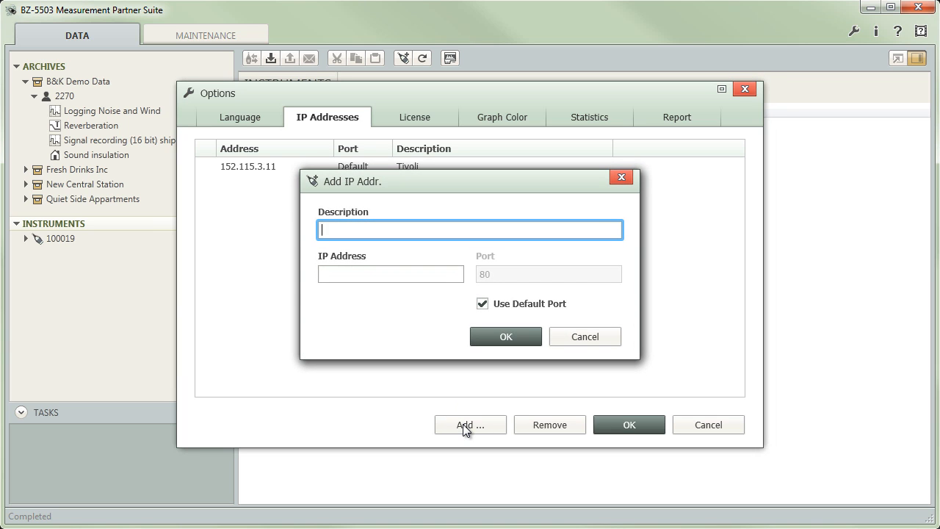
{"action": "left_click", "coordinate": [584, 336]}
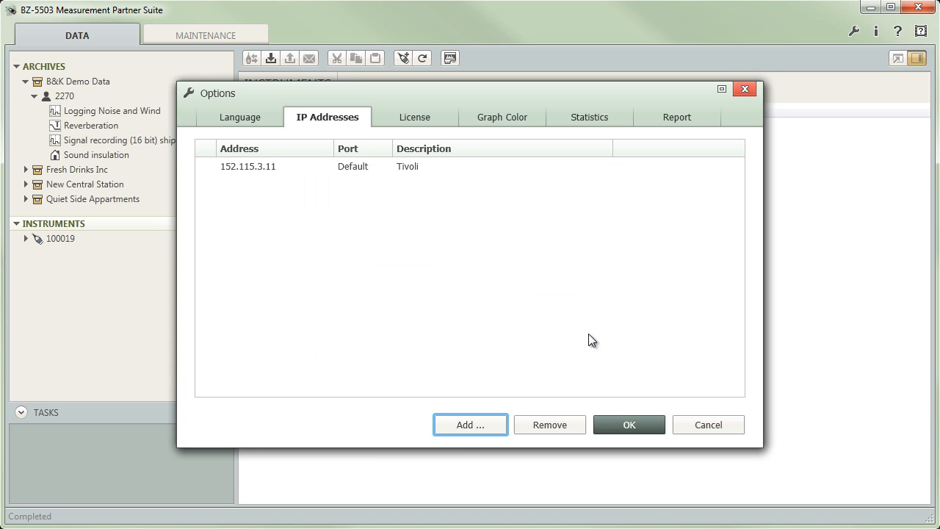
{"action": "mouse_move", "coordinate": [702, 429]}
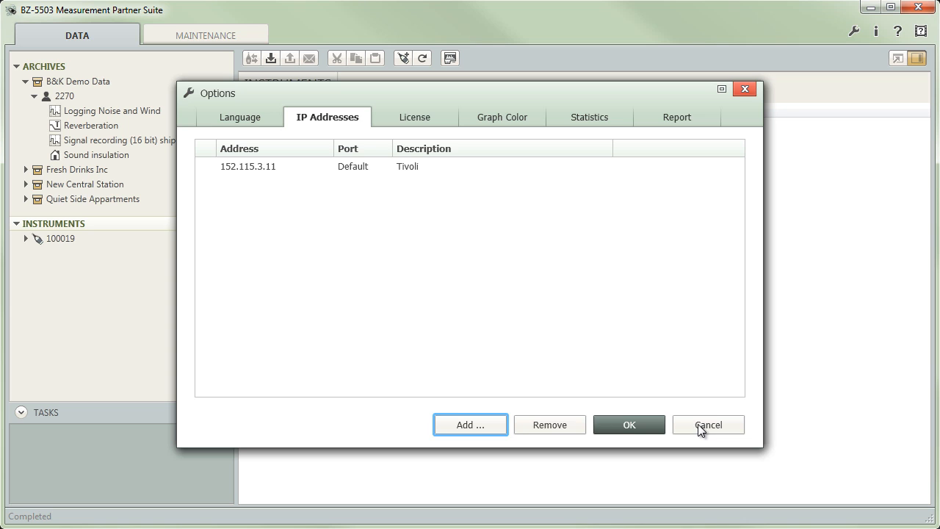
{"action": "left_click", "coordinate": [708, 424]}
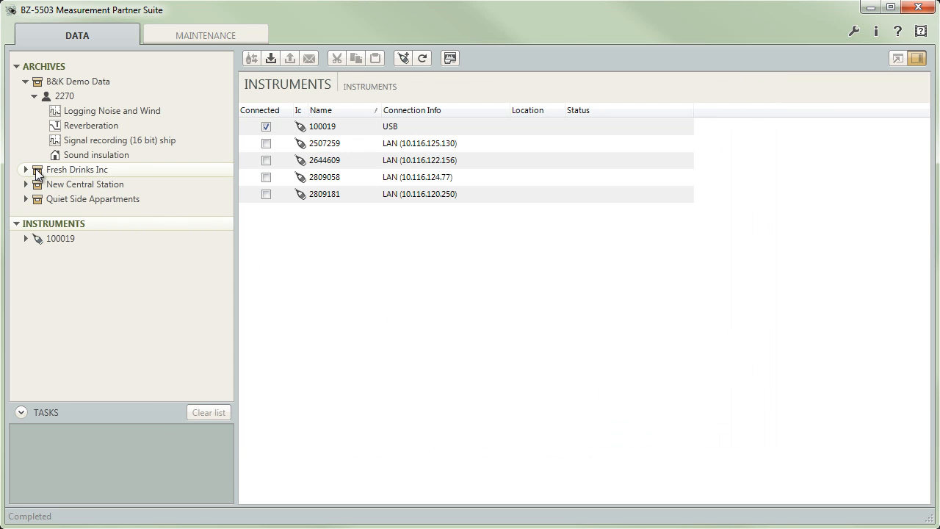
Expand the Fresh Drinks Inc archive and its Factory noise project in the tree.
{"action": "left_click", "coordinate": [77, 169]}
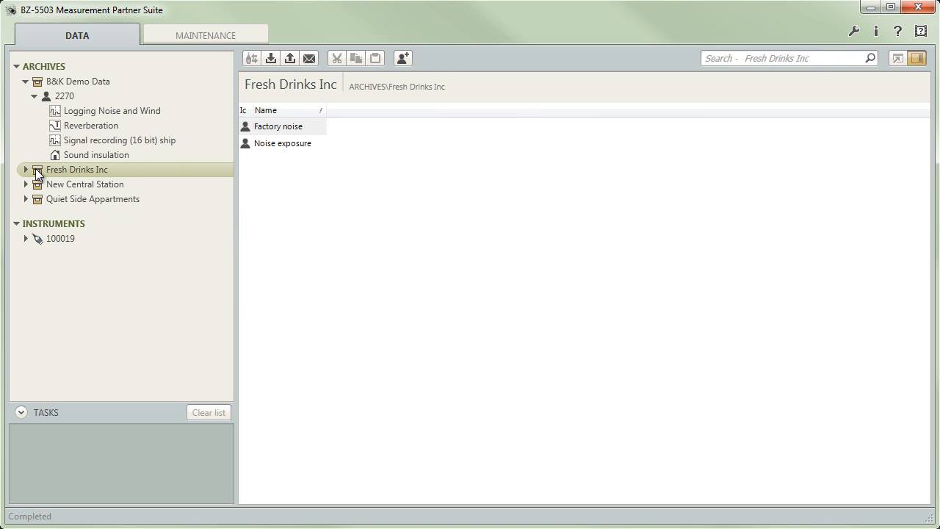
{"action": "left_click", "coordinate": [28, 169]}
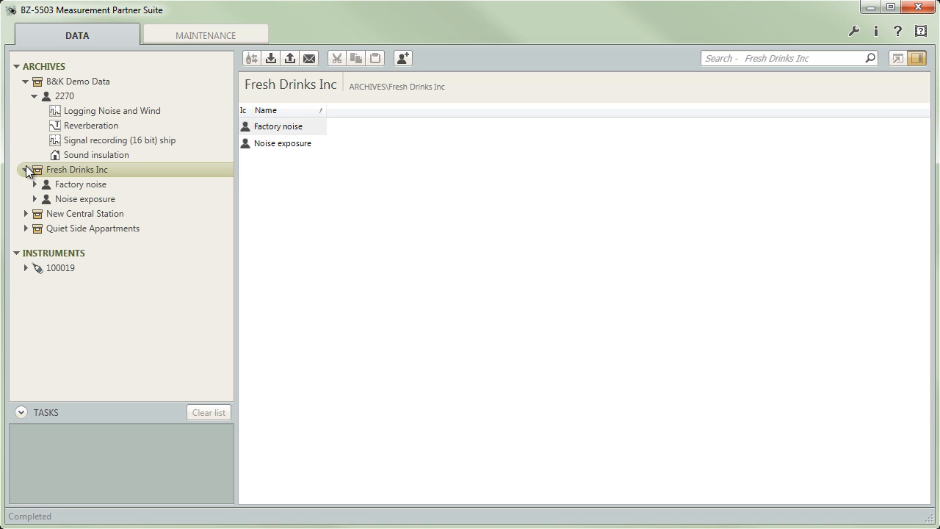
{"action": "left_click", "coordinate": [80, 183]}
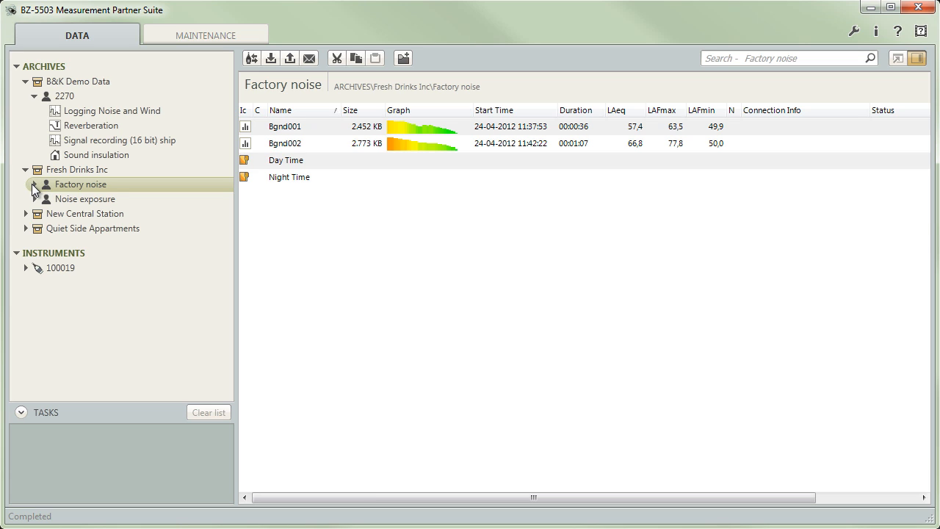
{"action": "left_click", "coordinate": [36, 185]}
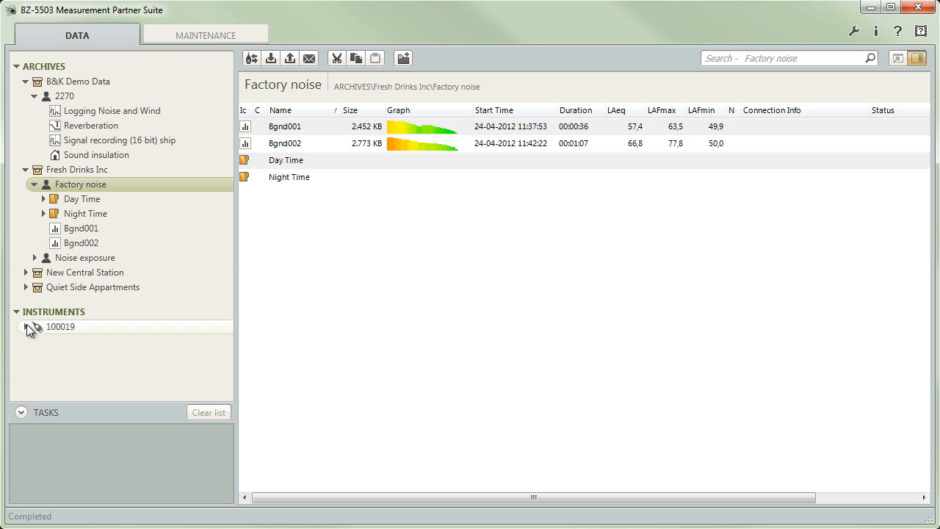
Expand instrument 100019's SD-Card T storage to reach the Day001 and Day002 recordings.
{"action": "left_click", "coordinate": [23, 326]}
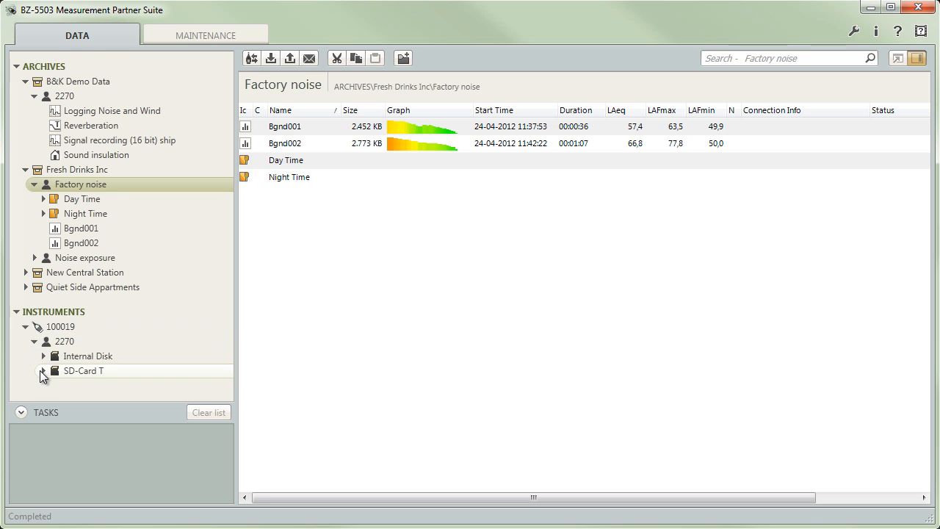
{"action": "left_click", "coordinate": [44, 370]}
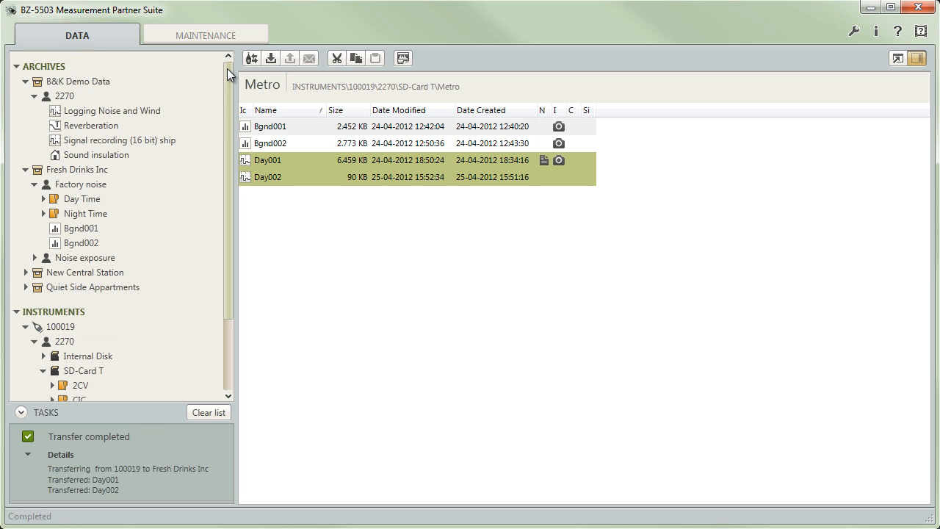
Show the Logging Noise and Wind overview filtered to Level markers only.
{"action": "left_click", "coordinate": [113, 112]}
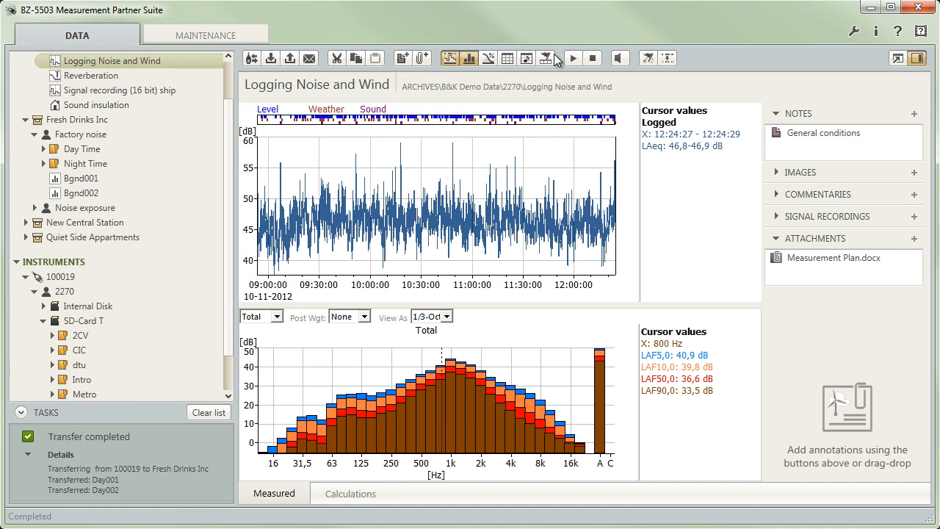
{"action": "left_click", "coordinate": [454, 57]}
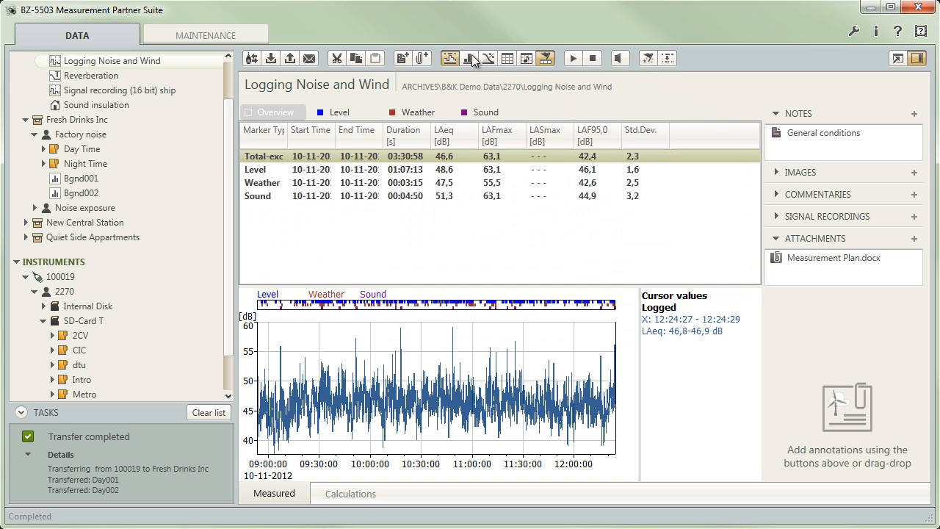
{"action": "left_click", "coordinate": [341, 112]}
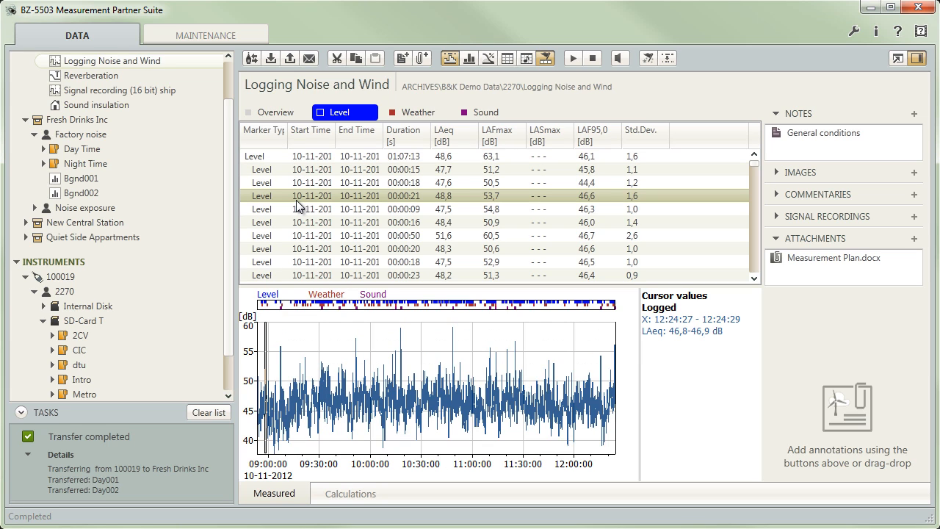
{"action": "mouse_move", "coordinate": [311, 206]}
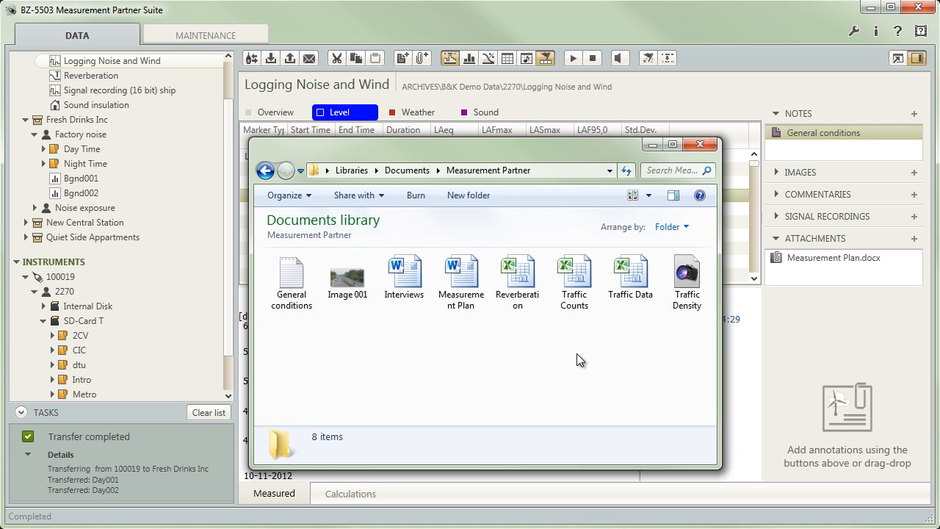
Add Traffic Counts.xlsx as an attachment to the project's annotations.
{"action": "left_click", "coordinate": [700, 144]}
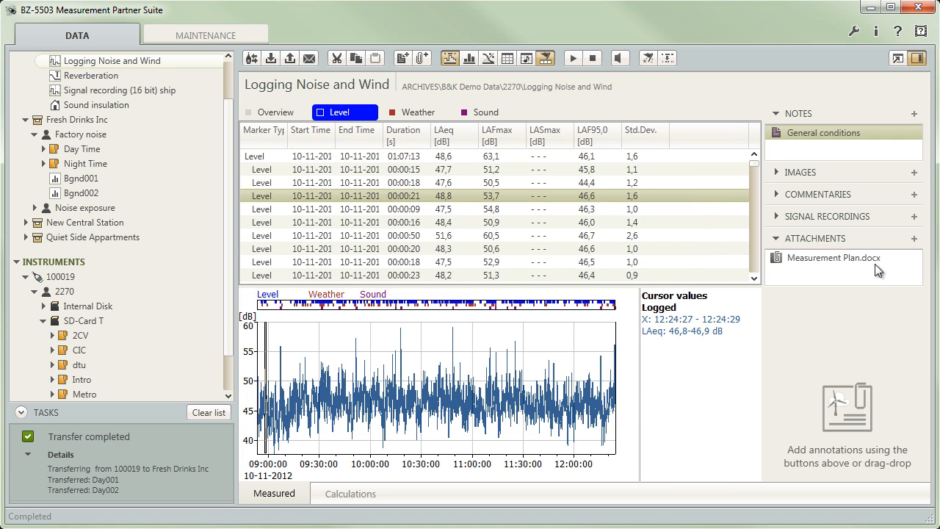
{"action": "left_click", "coordinate": [915, 238]}
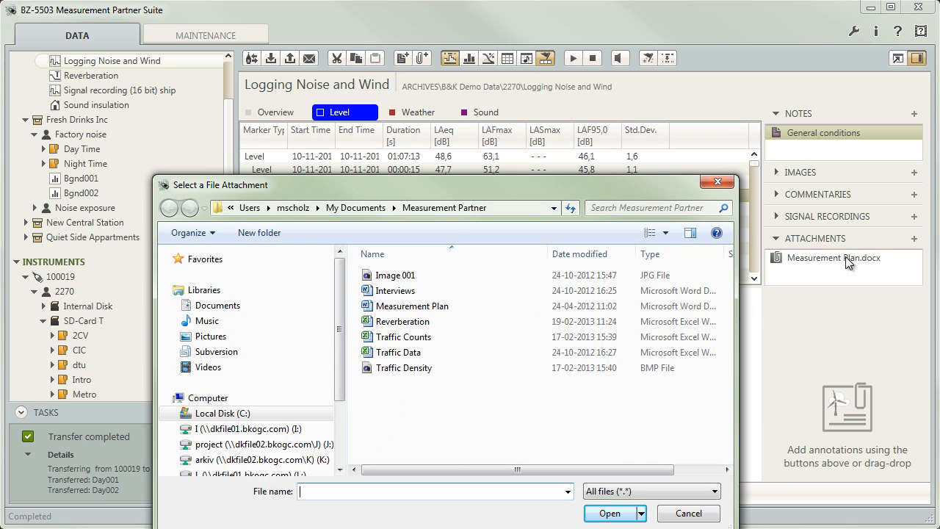
{"action": "left_click", "coordinate": [402, 337]}
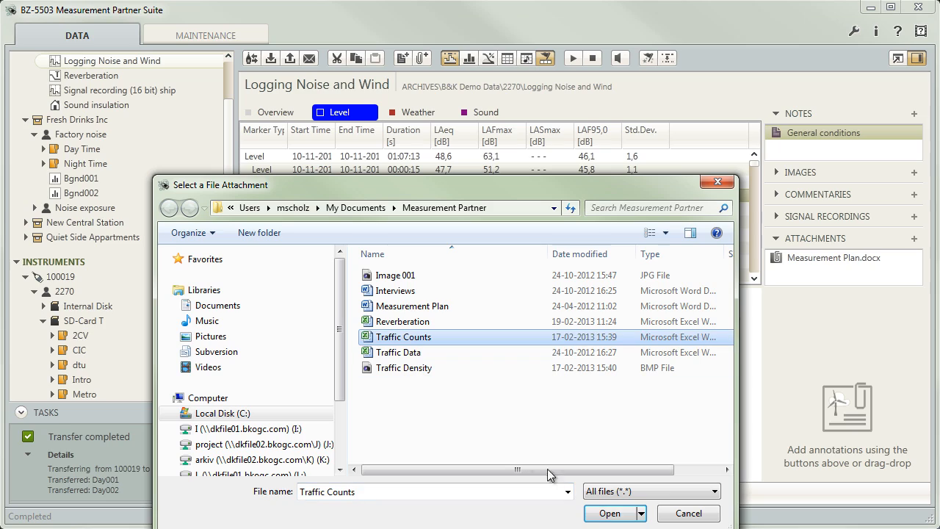
{"action": "left_click", "coordinate": [609, 513]}
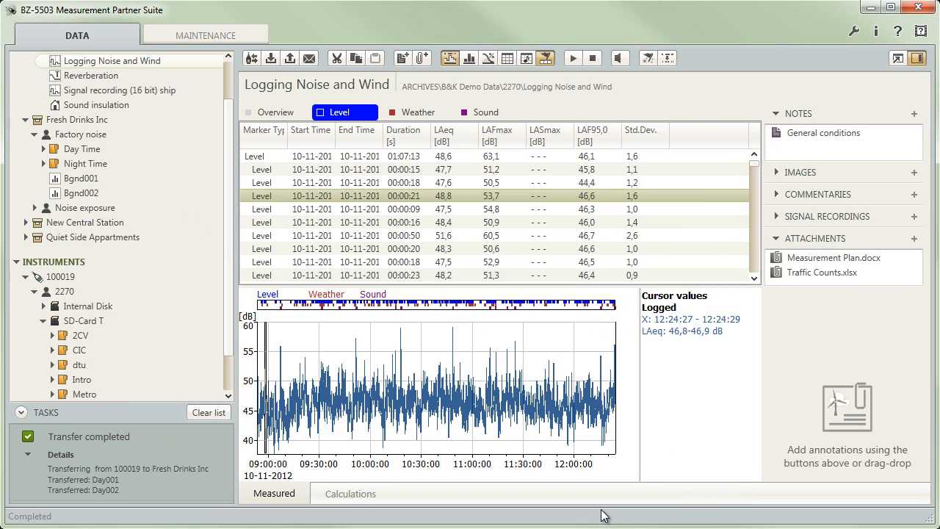